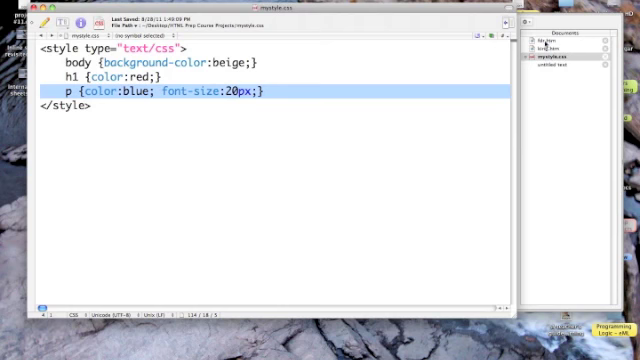
Step: Bring the mystyle.css document into focus for editing the beige, red and blue rules
click(569, 48)
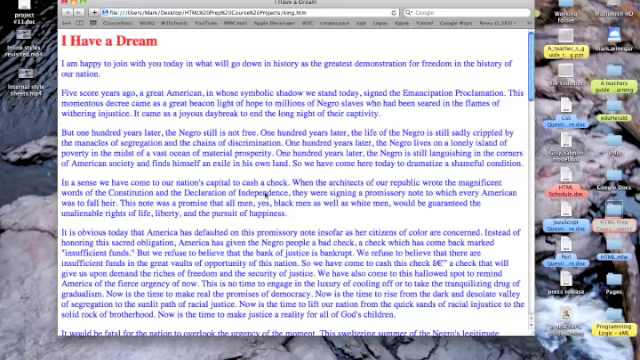
mouse_move(267, 193)
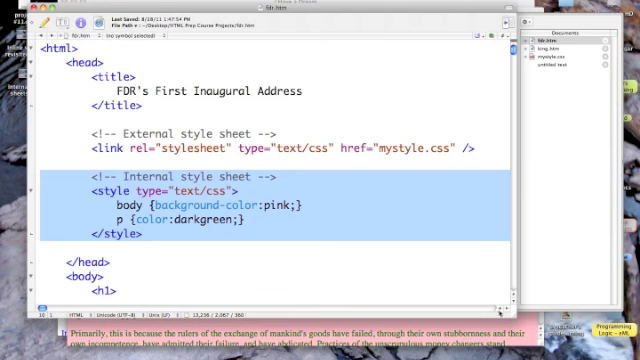
Step: Scroll the FDR page source down to its internal style block
scroll(down, 3)
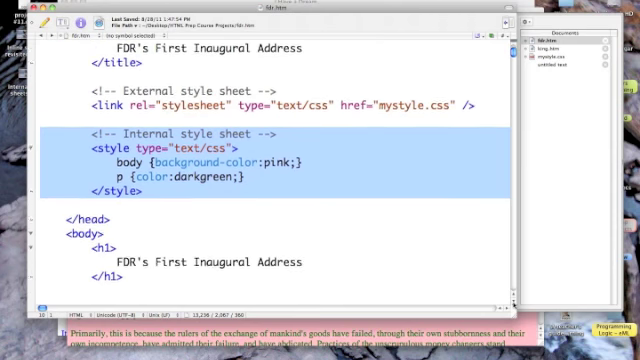
scroll(down, 3)
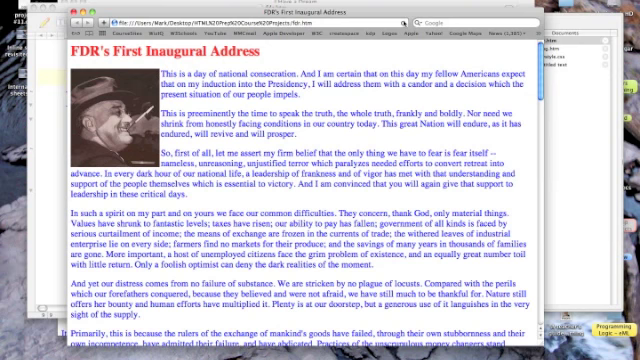
mouse_move(402, 17)
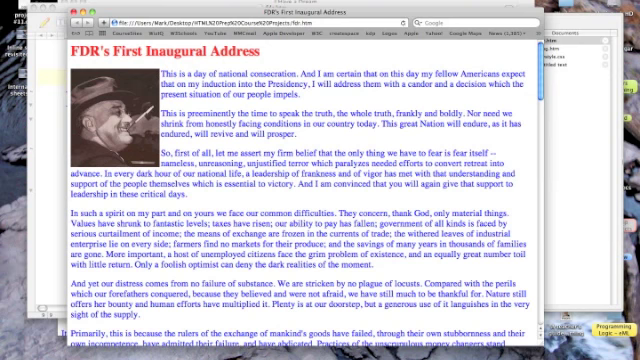